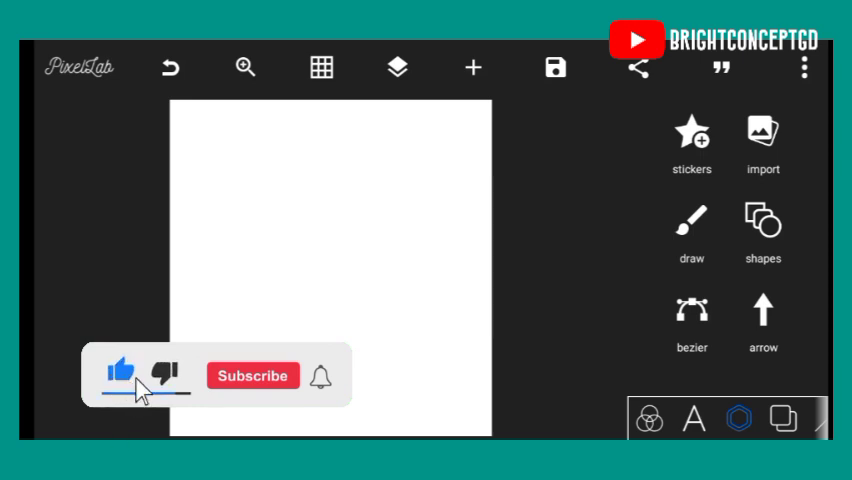
# - Add a rectangle shape onto the blank white canvas
pyautogui.click(252, 376)
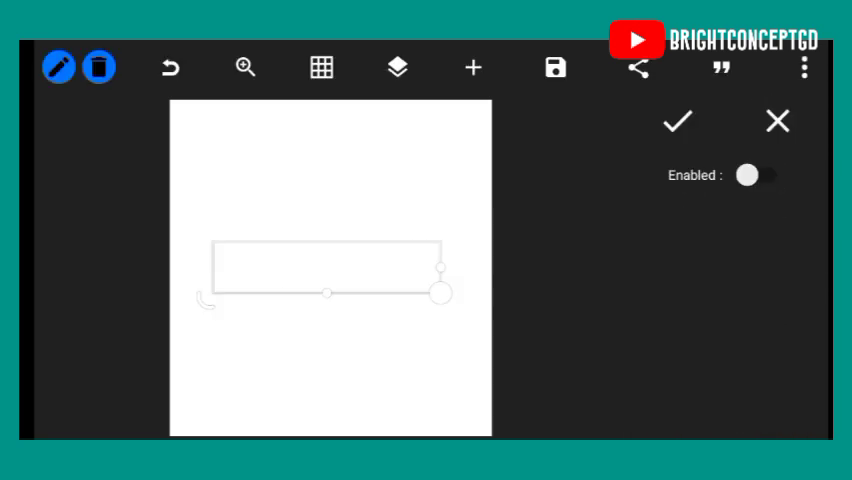
# - Turn on the rectangle's fill and choose black as its fill colour
pyautogui.click(758, 176)
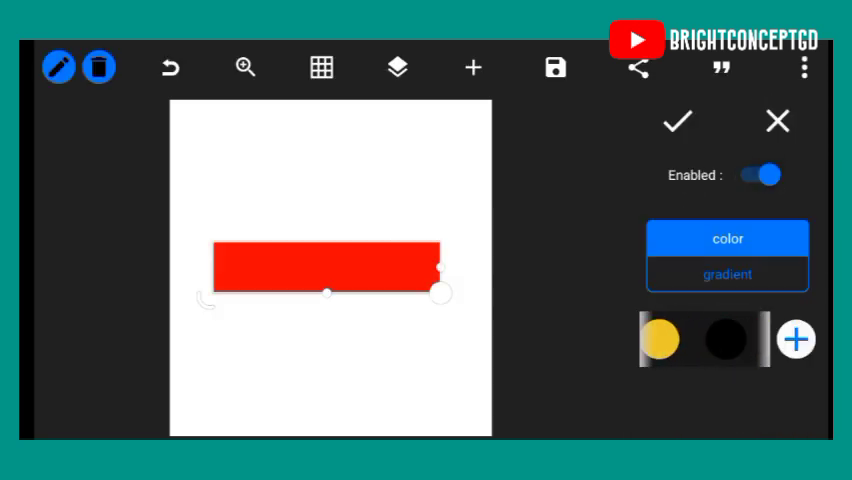
pyautogui.click(728, 338)
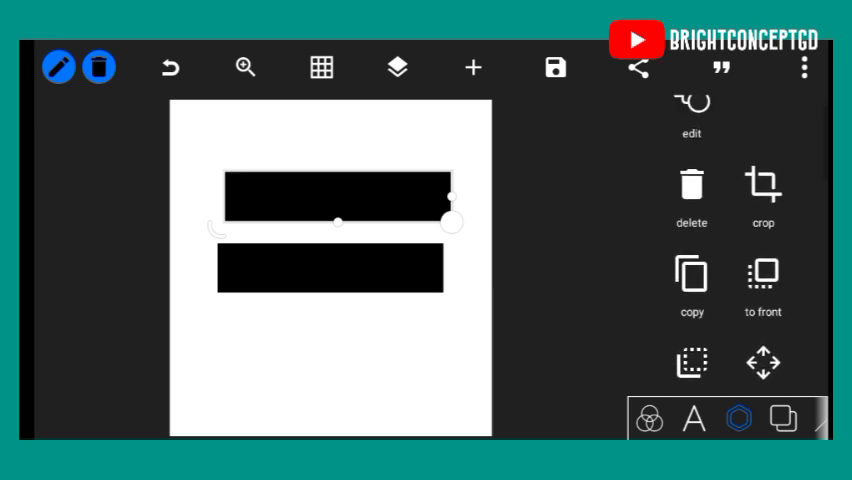
# - Edit the duplicated rectangle as an outline and reposition it over the lower black bar
pyautogui.click(692, 118)
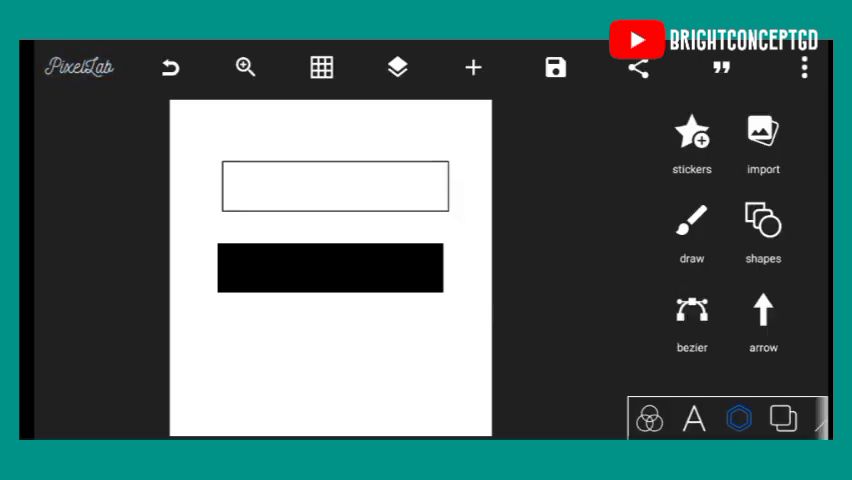
pyautogui.click(330, 184)
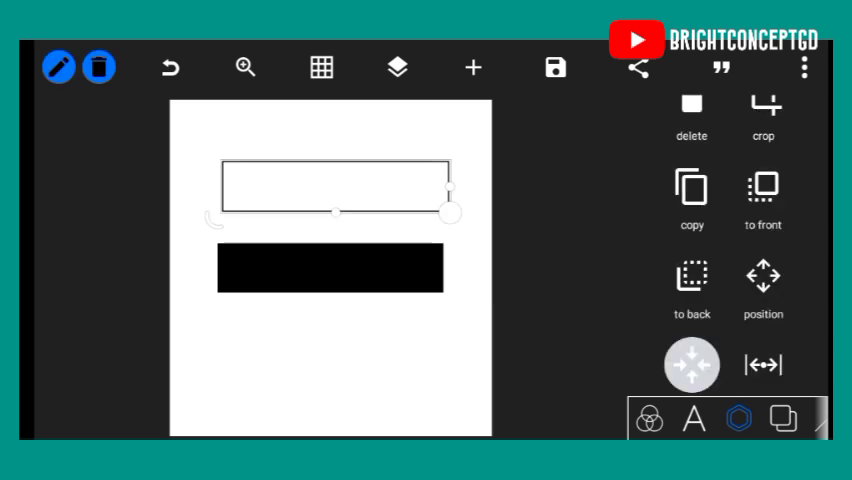
pyautogui.click(398, 68)
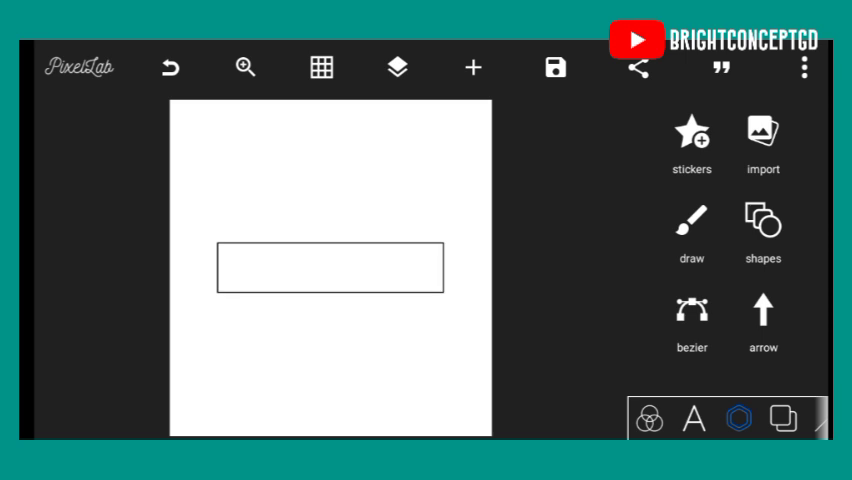
# - Add a new text layer containing the tick marks '|||||'
pyautogui.click(692, 418)
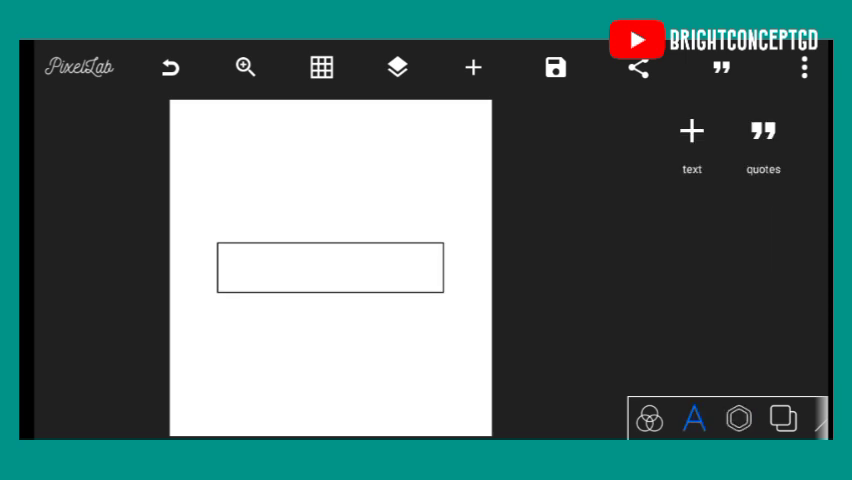
pyautogui.click(688, 132)
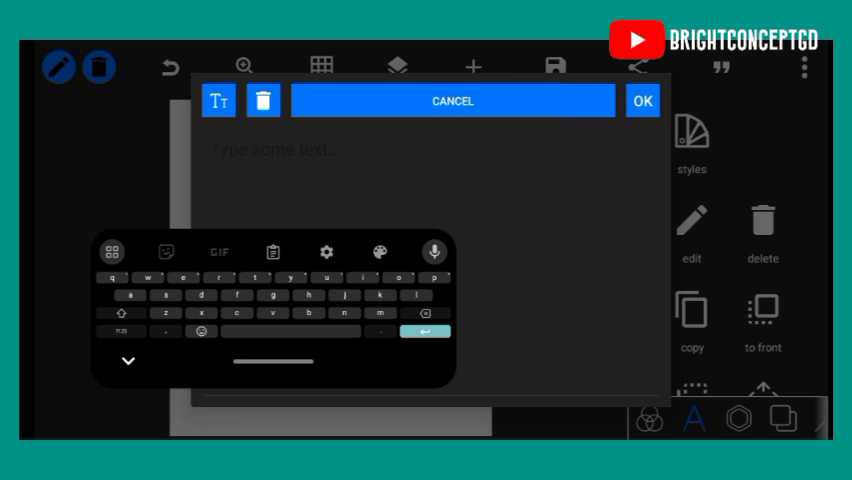
pyautogui.click(124, 332)
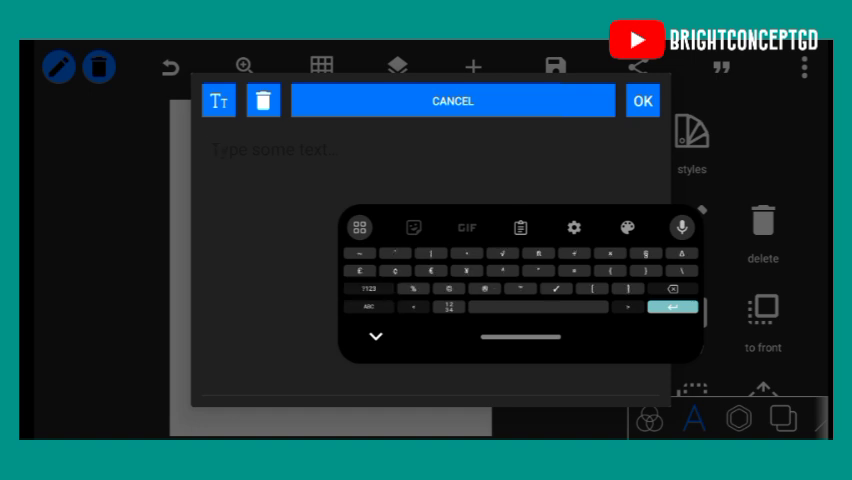
pyautogui.write('|||||')
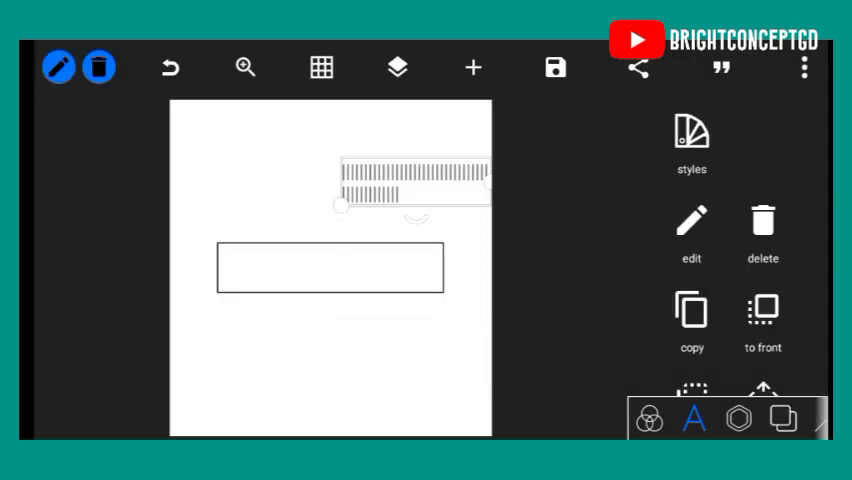
# - Drag the tick text onto the rectangle's top edge and extend it with more | characters
pyautogui.moveTo(416, 170); pyautogui.dragTo(316, 208)
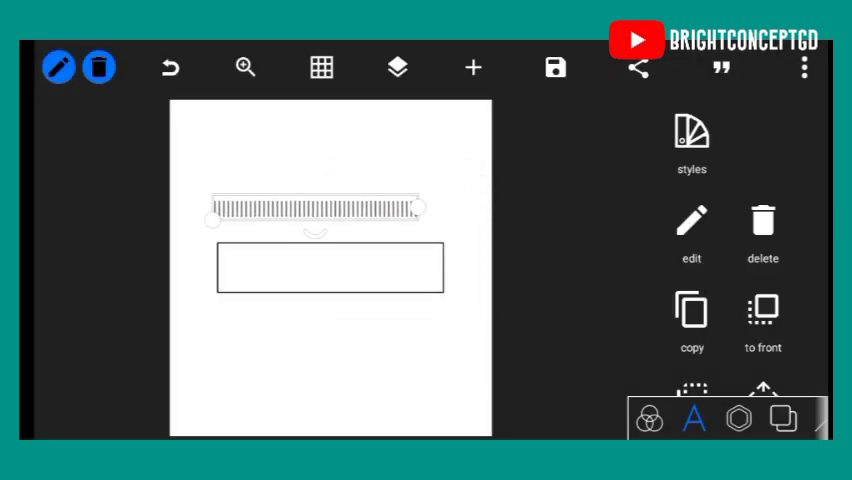
pyautogui.moveTo(316, 208); pyautogui.dragTo(316, 240)
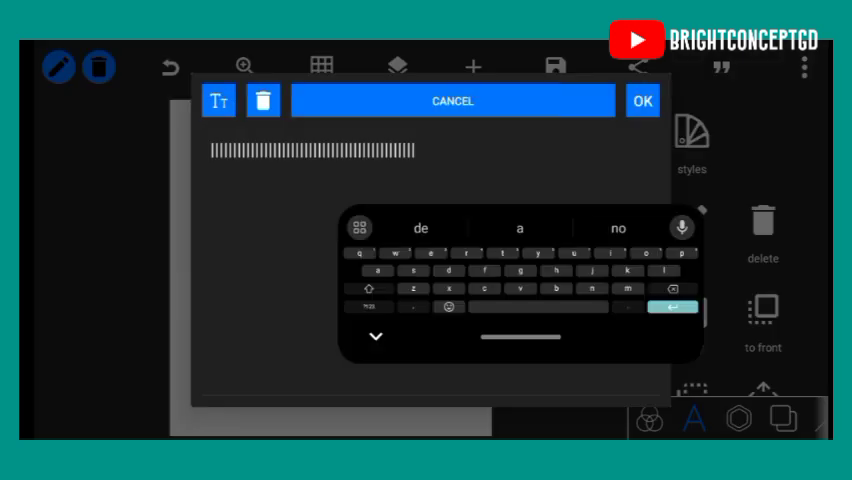
pyautogui.click(360, 304)
pyautogui.write('|||||')
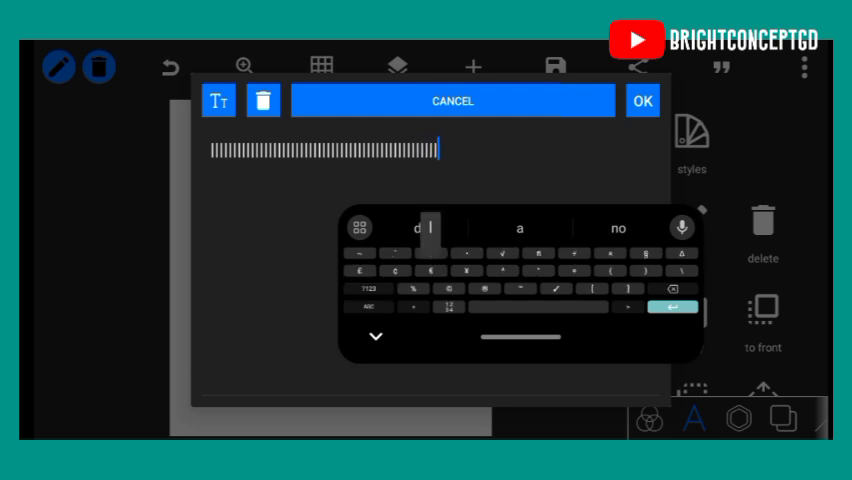
pyautogui.click(642, 100)
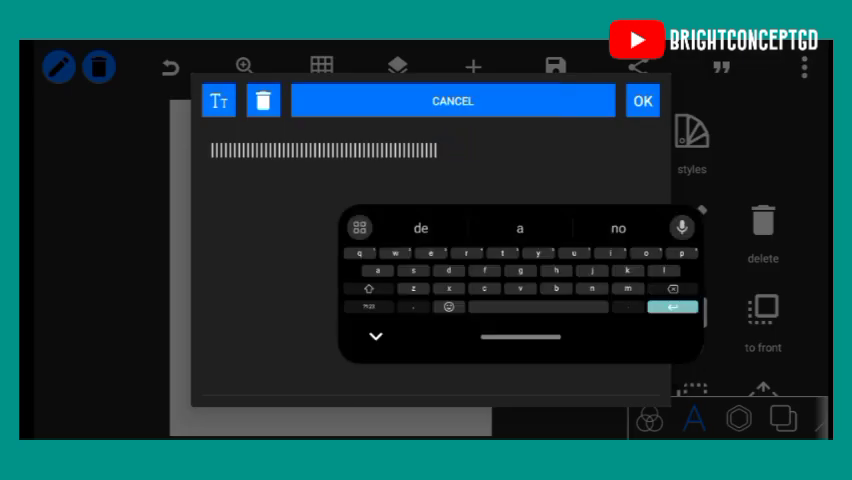
pyautogui.click(642, 100)
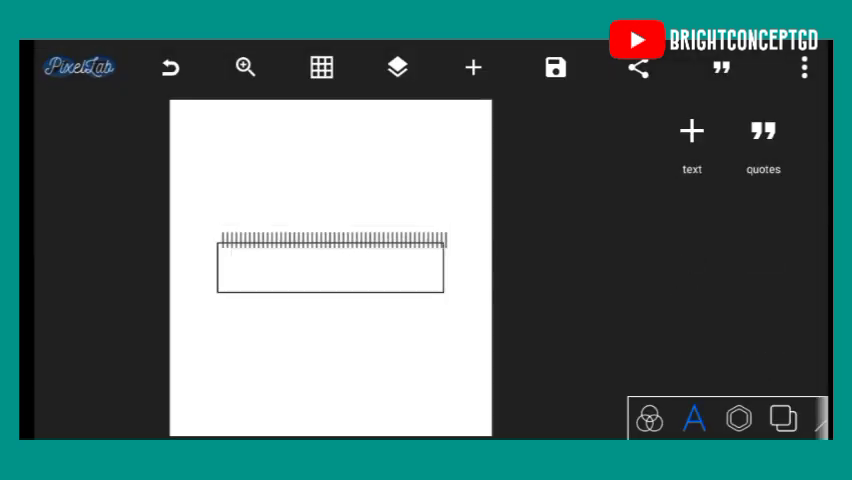
# - Align the tick line with the rectangle and add a rotated copy of it
pyautogui.click(330, 270)
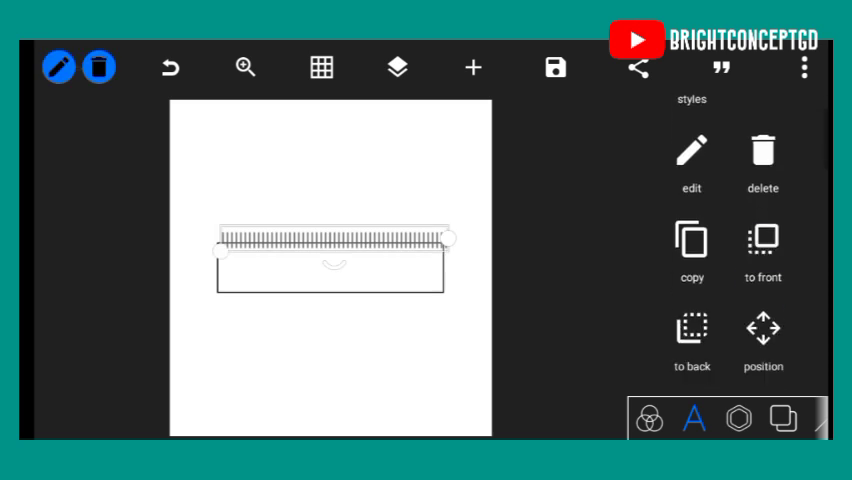
pyautogui.click(762, 340)
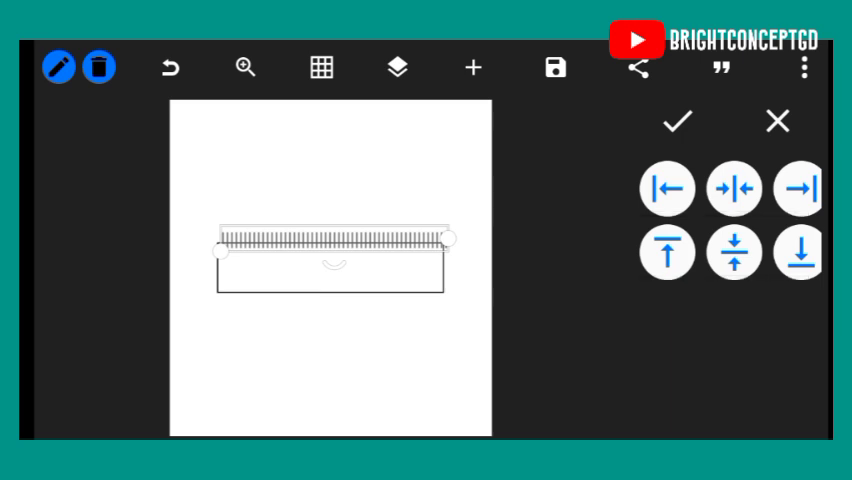
pyautogui.click(680, 120)
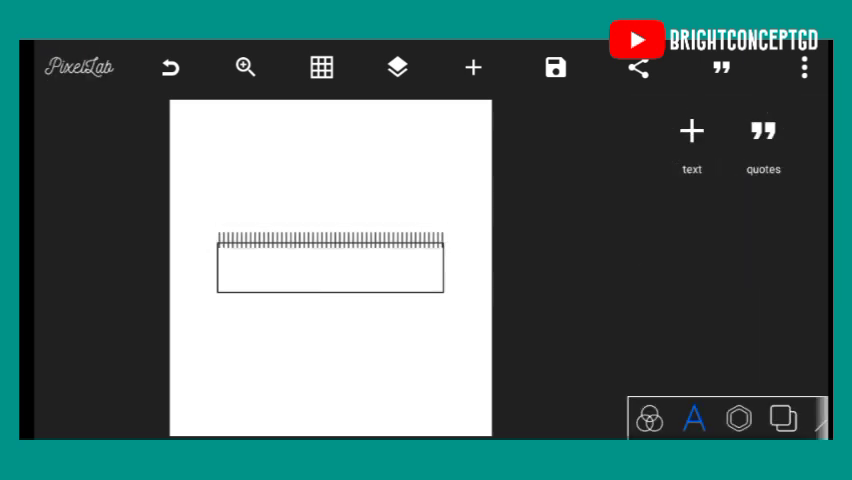
pyautogui.click(330, 270)
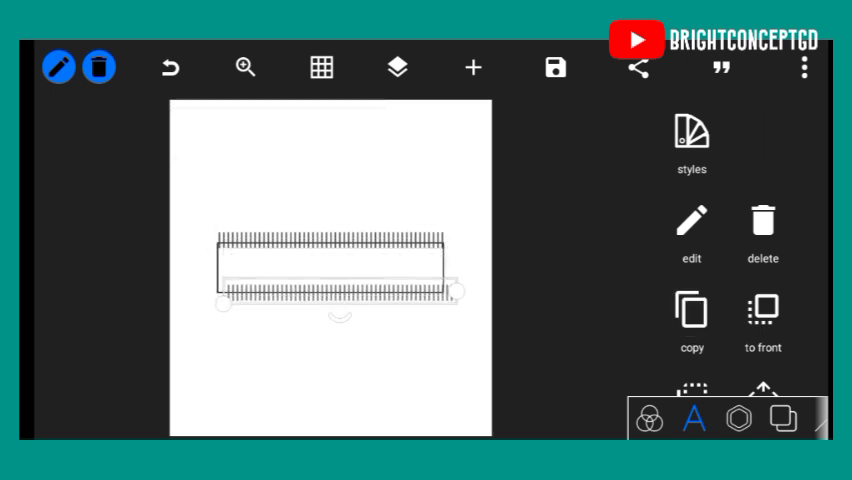
pyautogui.scroll(-3)
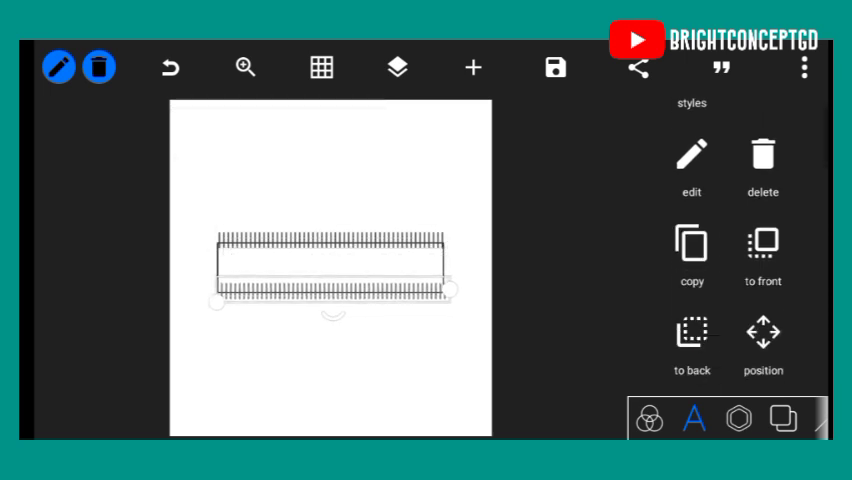
pyautogui.click(762, 344)
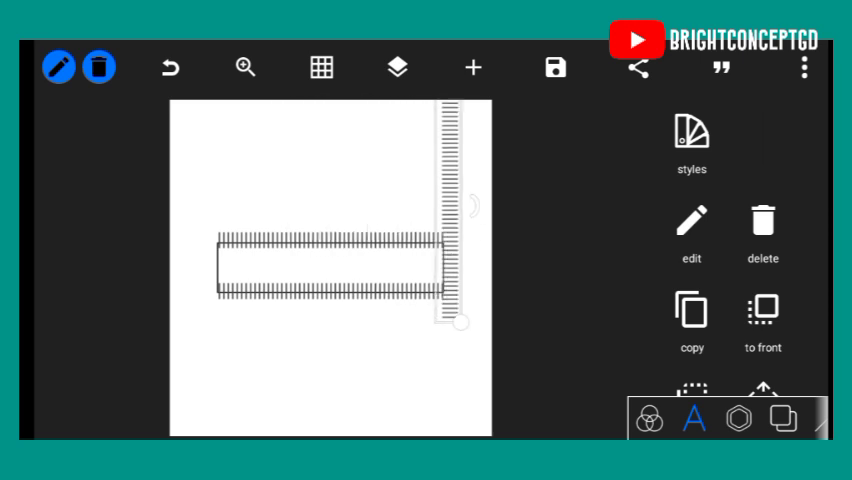
# - Edit the vertical tick line's text, typing '@' and shortening it with Backspace
pyautogui.click(690, 222)
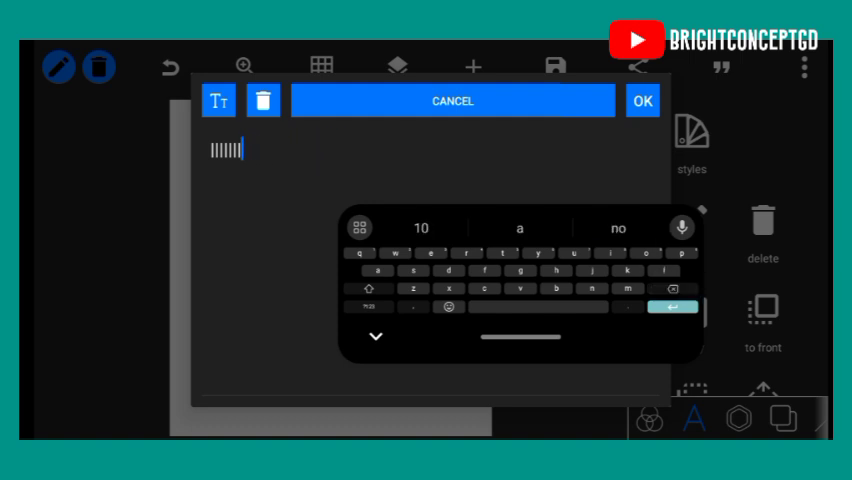
pyautogui.click(372, 304)
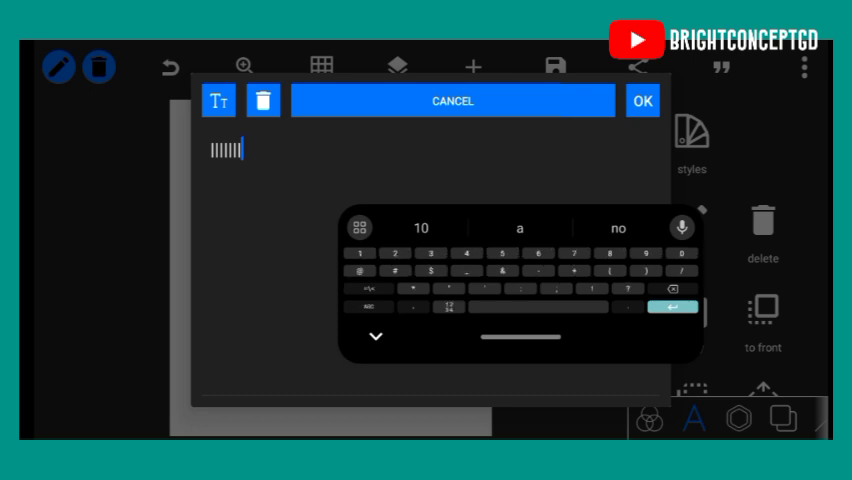
pyautogui.write('@')
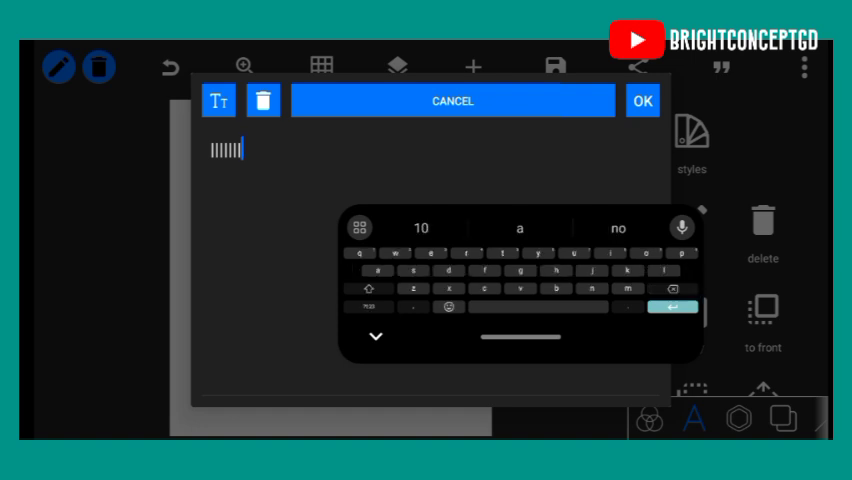
pyautogui.click(372, 288)
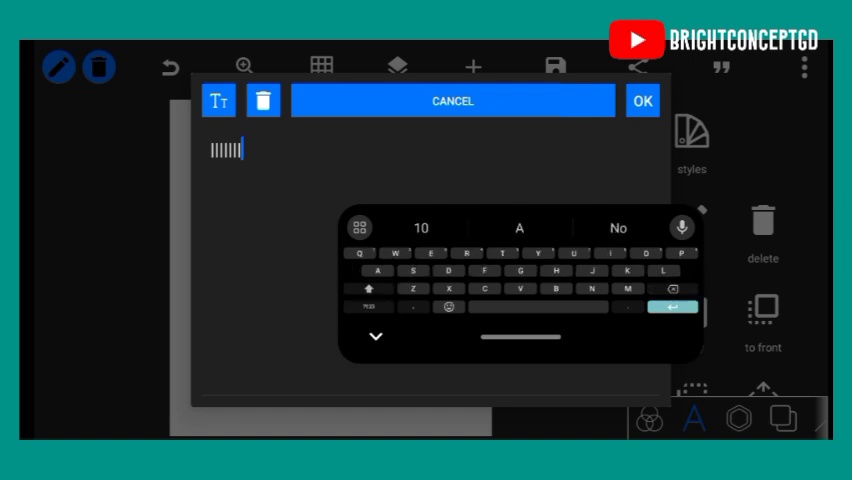
pyautogui.click(368, 304)
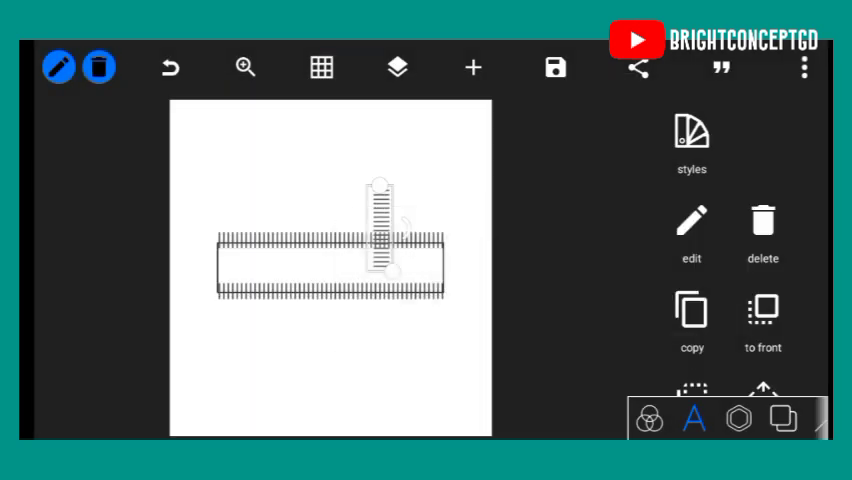
pyautogui.click(692, 218)
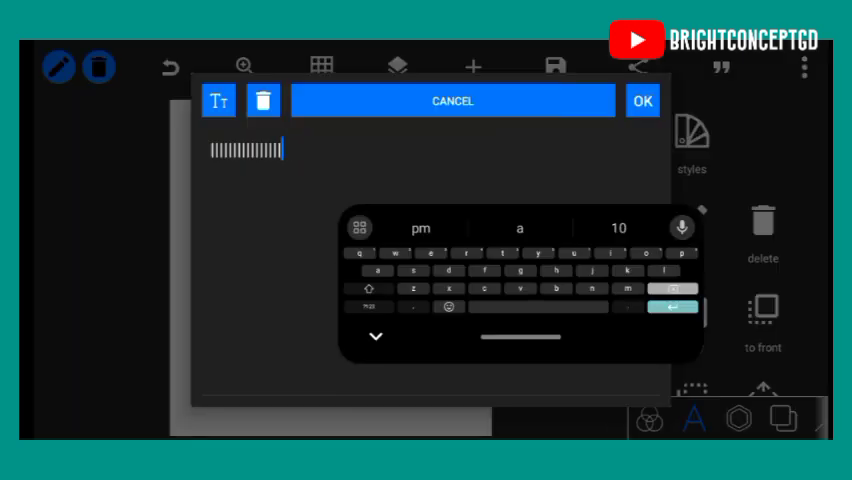
pyautogui.press('Backspace')
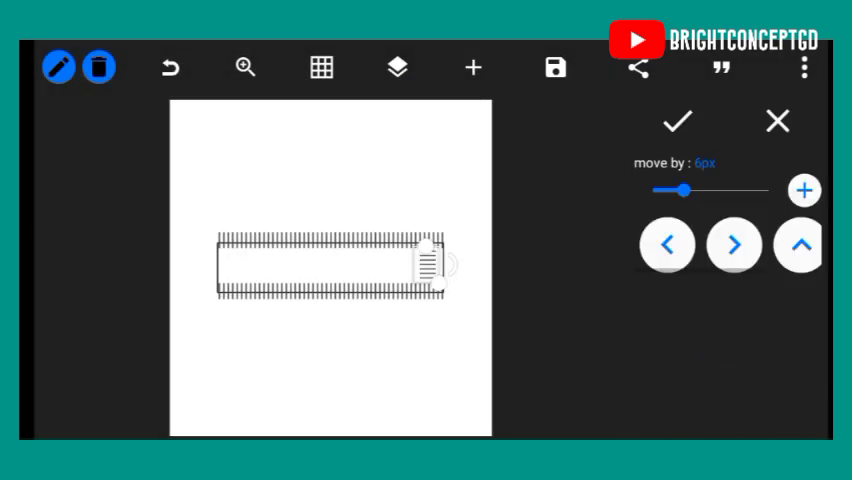
# - Move the short tick line to the rectangle's right end, nudge it 1px, and select the next tick line
pyautogui.moveTo(684, 190); pyautogui.dragTo(652, 190)
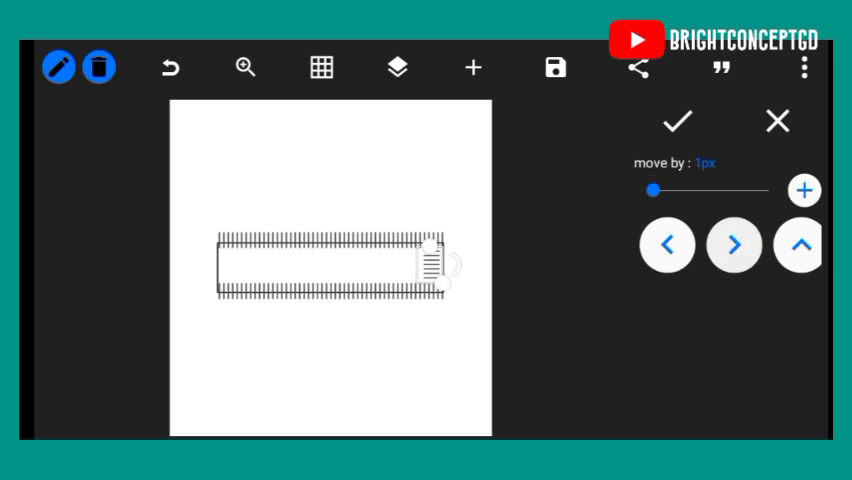
pyautogui.click(736, 244)
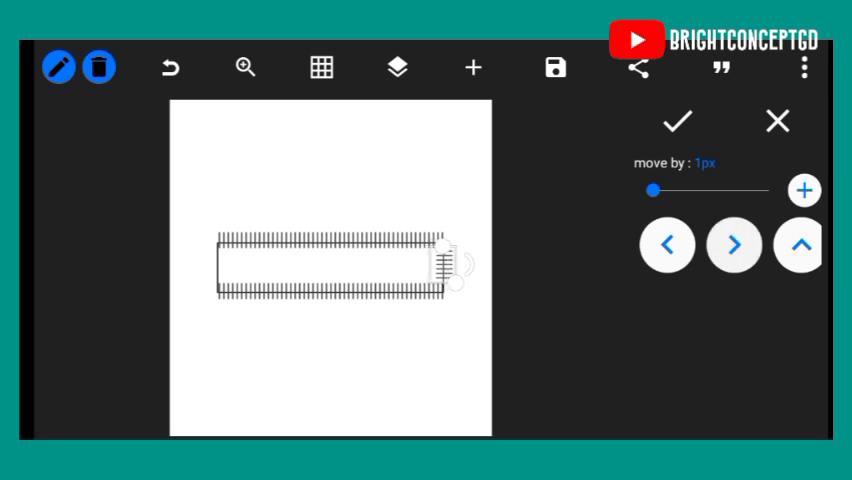
pyautogui.click(678, 120)
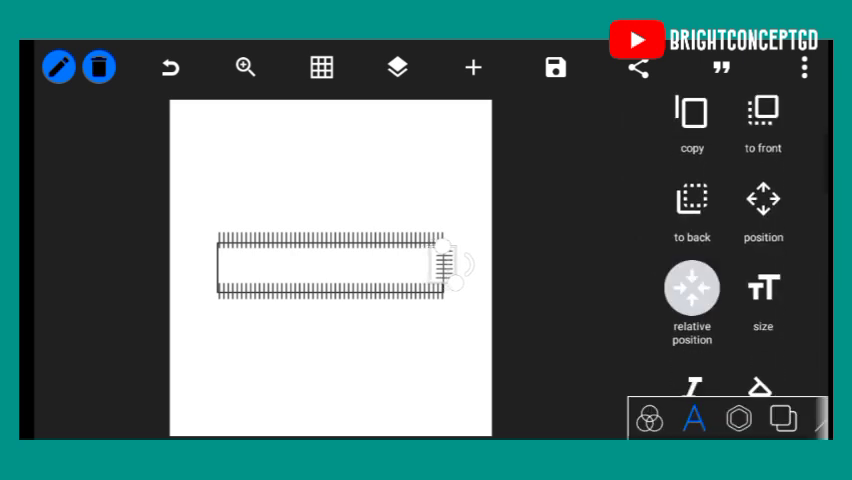
pyautogui.click(762, 204)
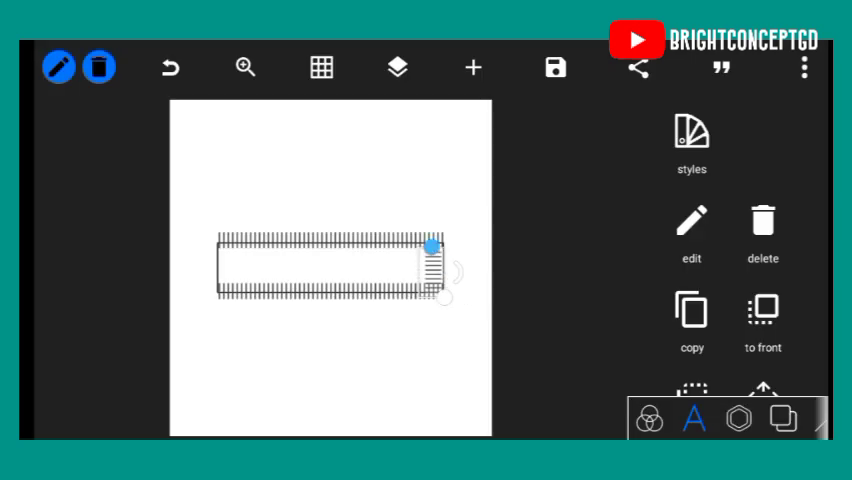
pyautogui.scroll(-3)
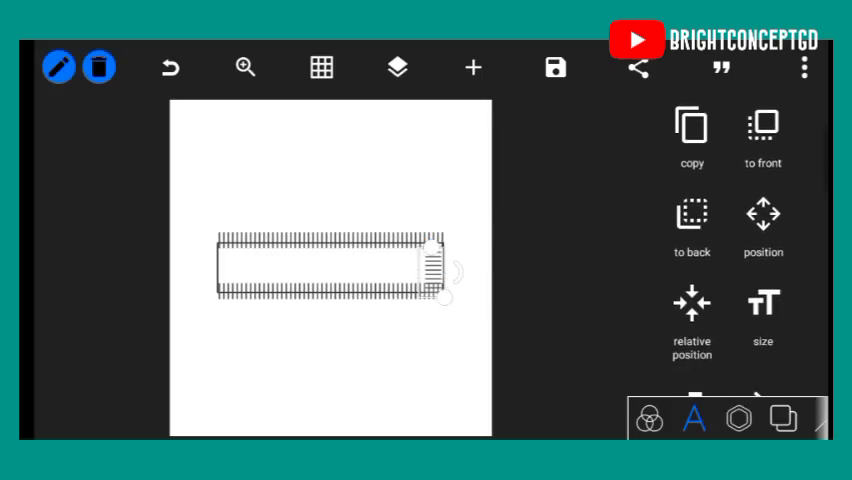
pyautogui.click(764, 216)
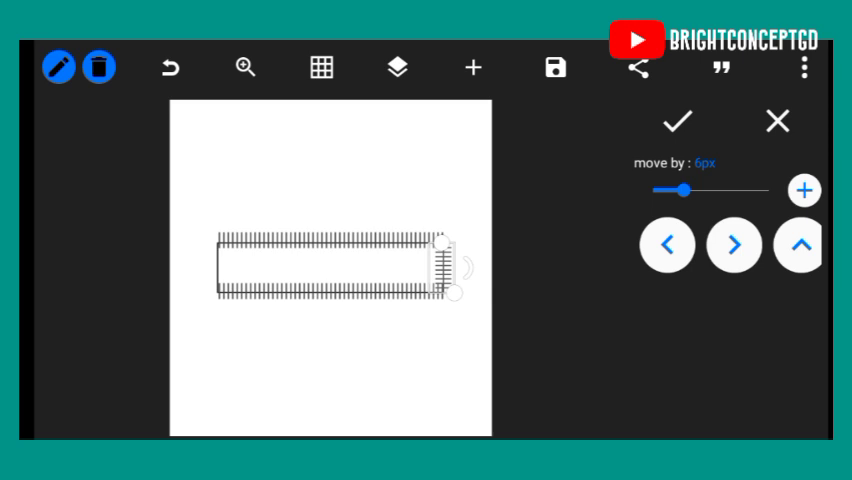
# - Nudge the stray top-left tick line by 18px onto the rectangle's left edge
pyautogui.click(680, 120)
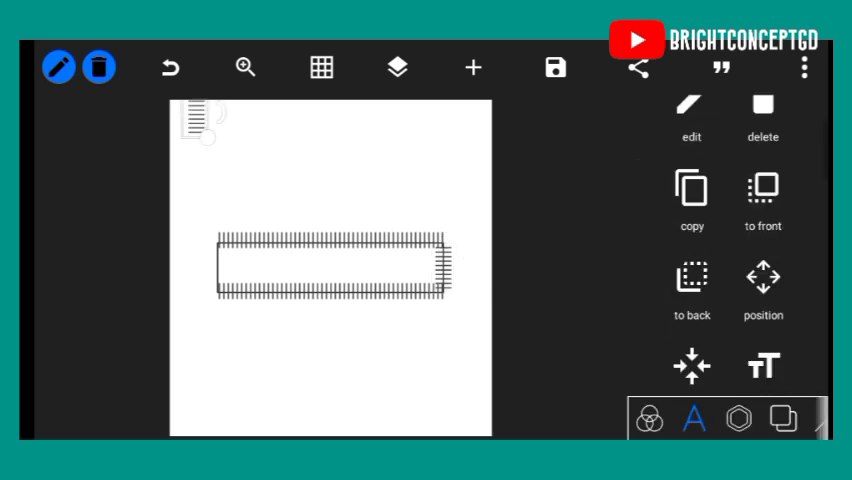
pyautogui.click(764, 288)
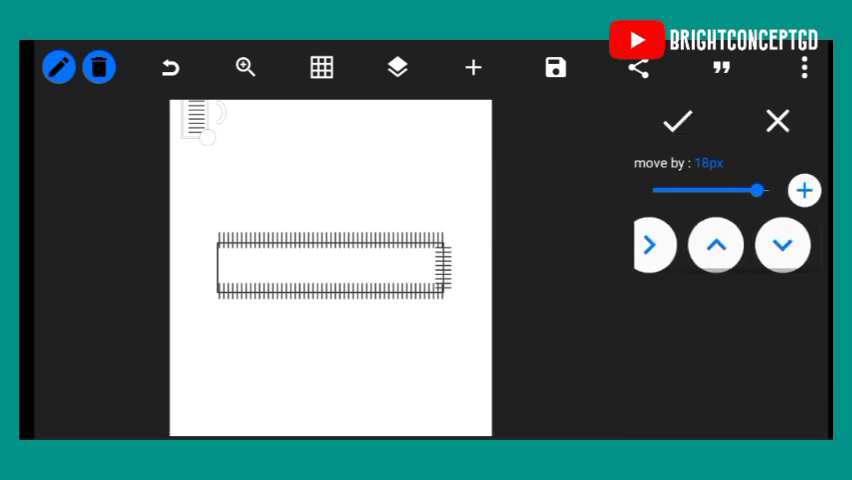
pyautogui.click(784, 244)
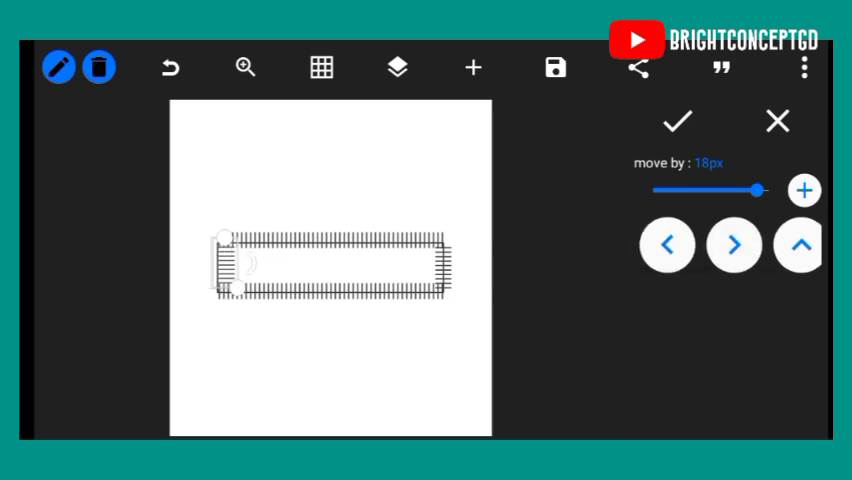
pyautogui.click(800, 244)
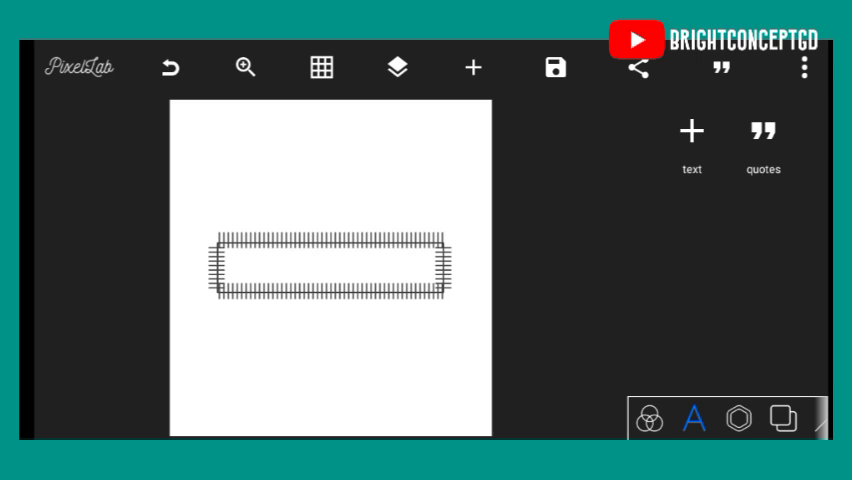
pyautogui.click(396, 68)
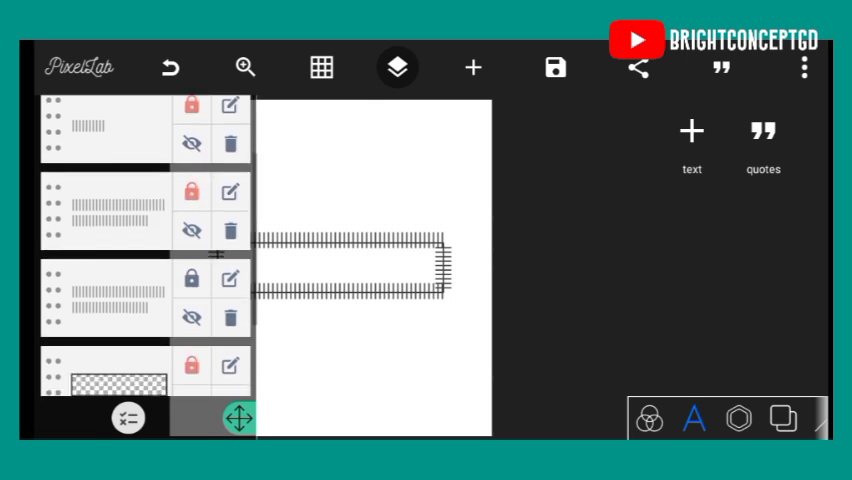
pyautogui.click(190, 276)
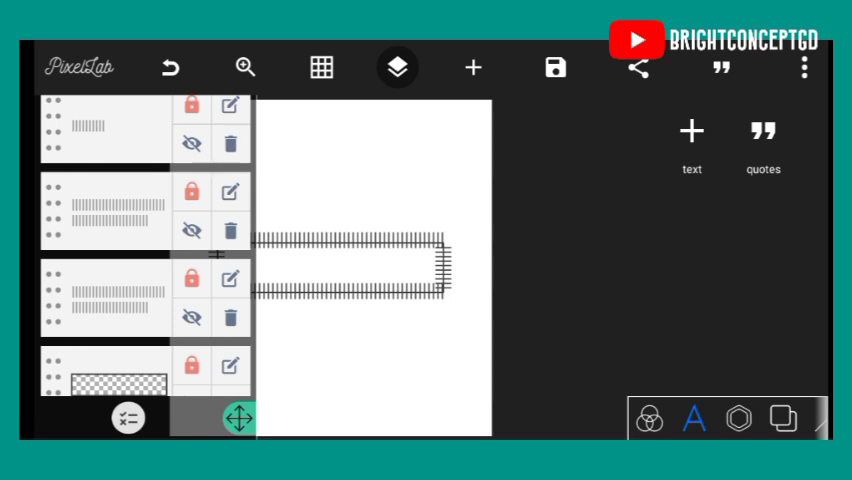
pyautogui.click(396, 68)
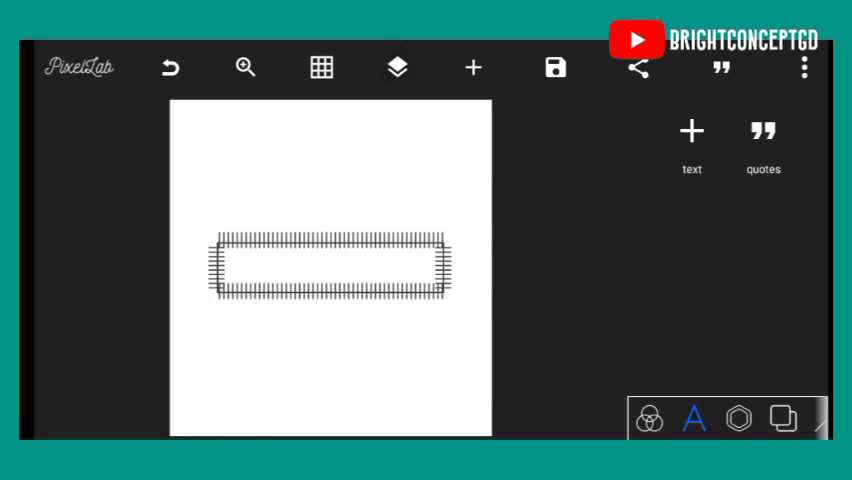
pyautogui.click(396, 68)
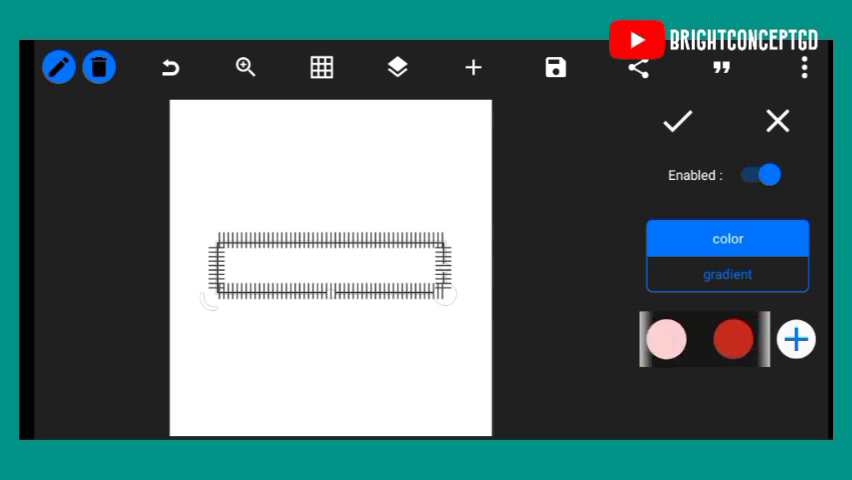
# - Recolour the tick marks with the red swatch and confirm
pyautogui.click(666, 338)
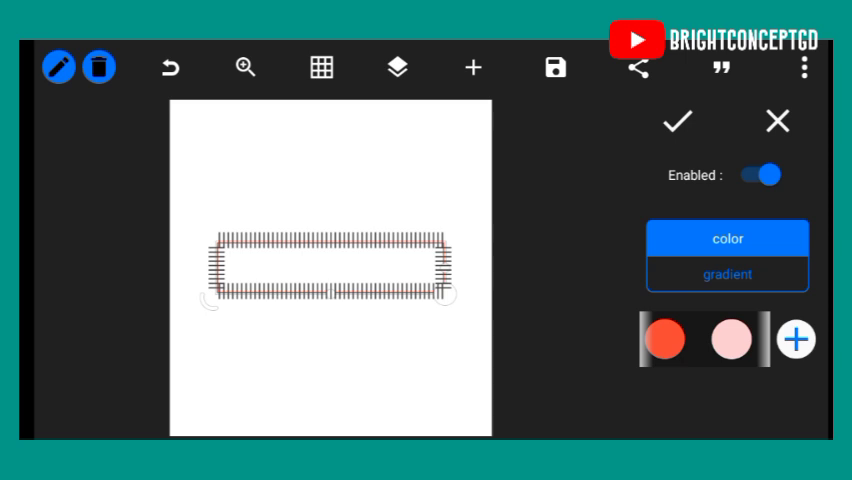
pyautogui.click(396, 68)
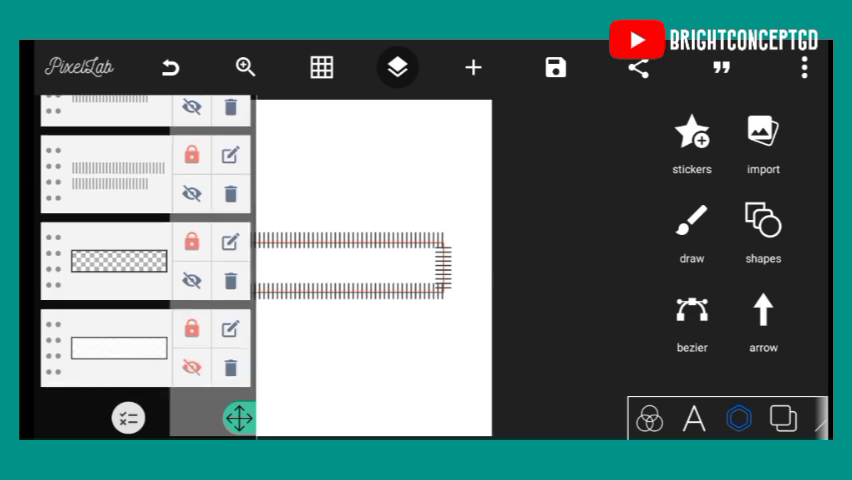
# - Multi-select the tick-text and rectangle layers and merge them into one image layer
pyautogui.click(126, 416)
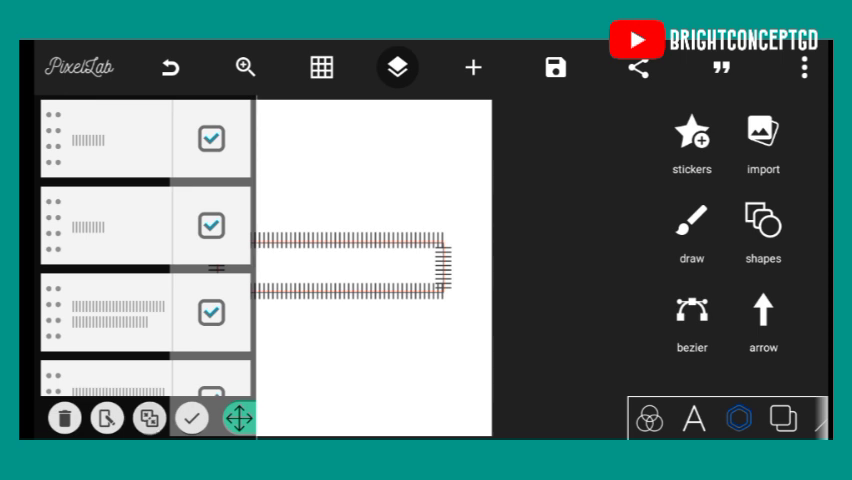
pyautogui.click(104, 138)
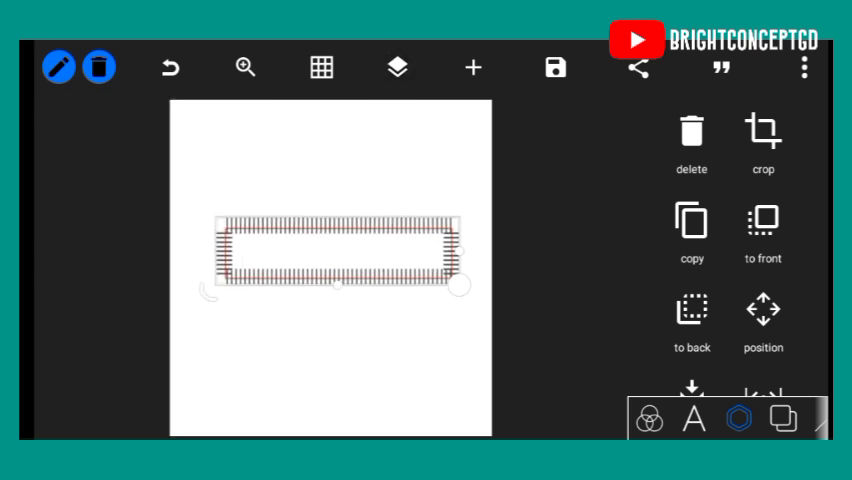
pyautogui.scroll(-3)
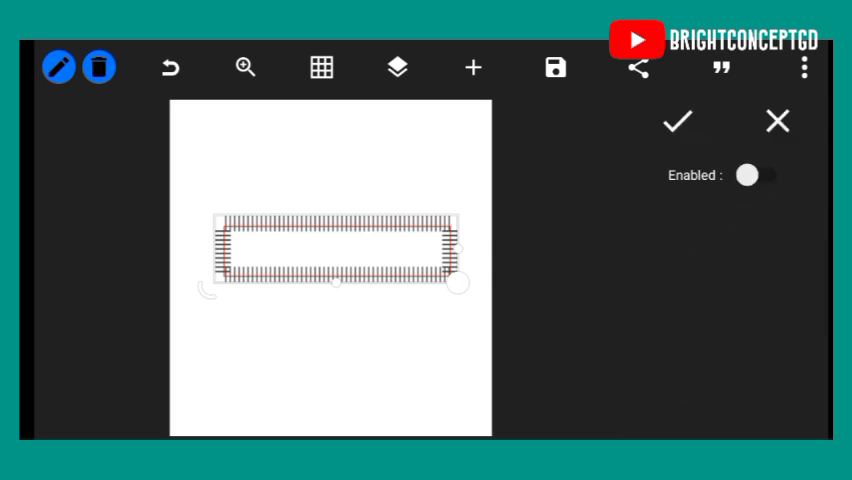
# - Remove the sampled tick colour at raised tolerance and confirm, leaving the dashed red rectangle outline
pyautogui.click(744, 176)
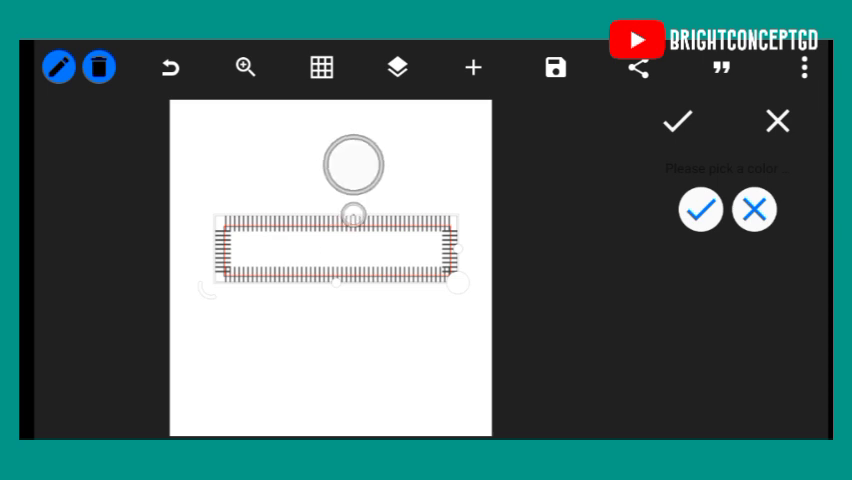
pyautogui.moveTo(356, 156); pyautogui.dragTo(376, 180)
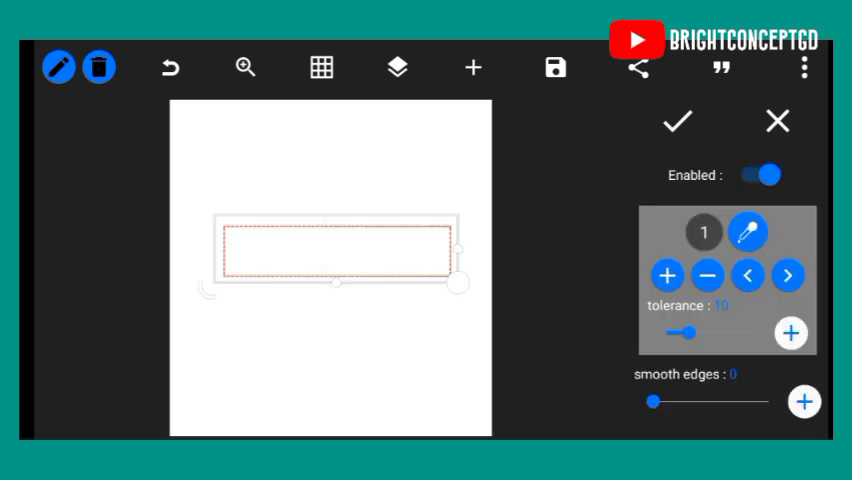
pyautogui.moveTo(688, 332); pyautogui.dragTo(740, 332)
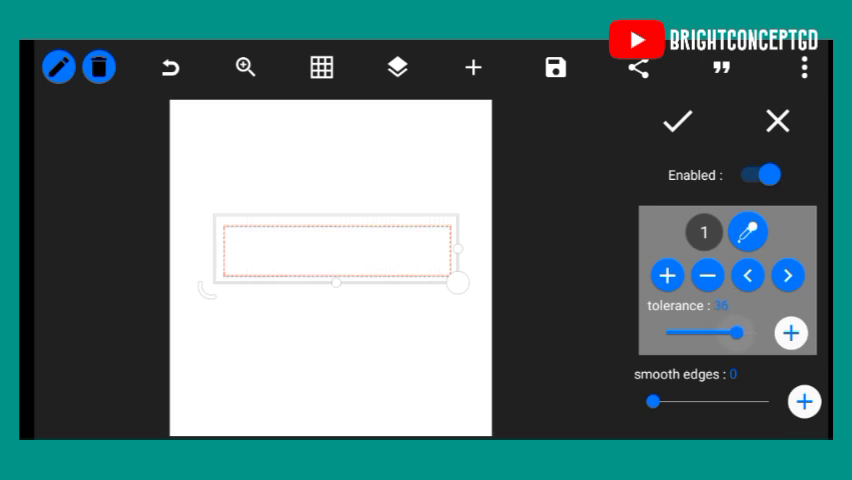
pyautogui.click(708, 276)
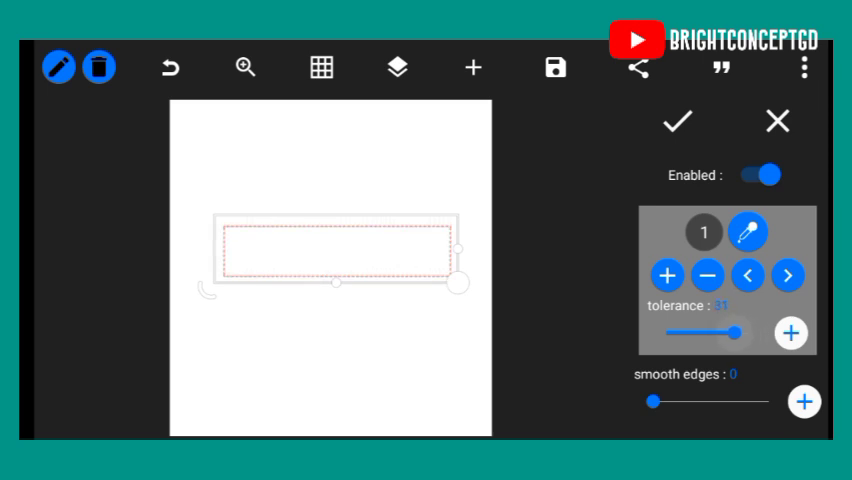
pyautogui.click(708, 276)
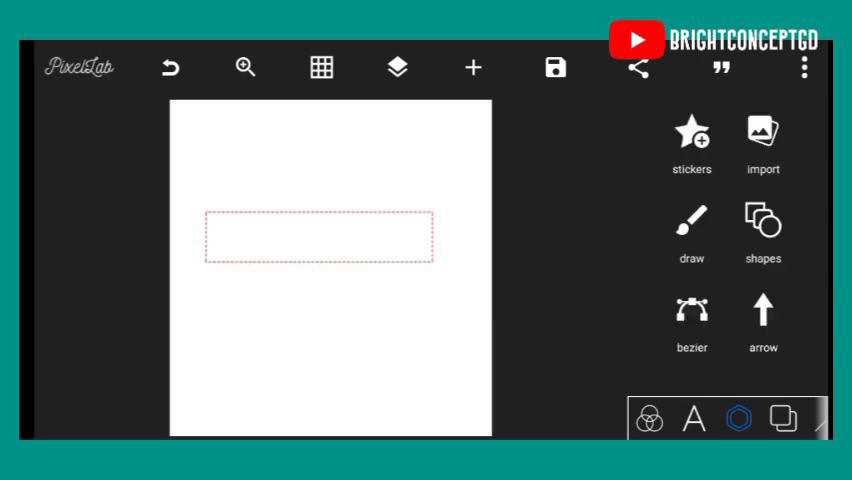
# - Insert a rounded-corner rectangle shape and widen it beneath the dotted red outline
pyautogui.click(762, 220)
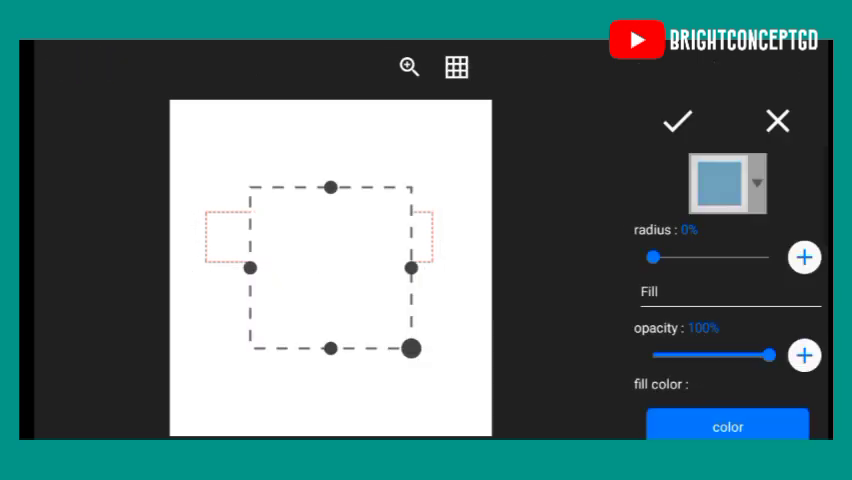
pyautogui.moveTo(656, 256); pyautogui.dragTo(672, 256)
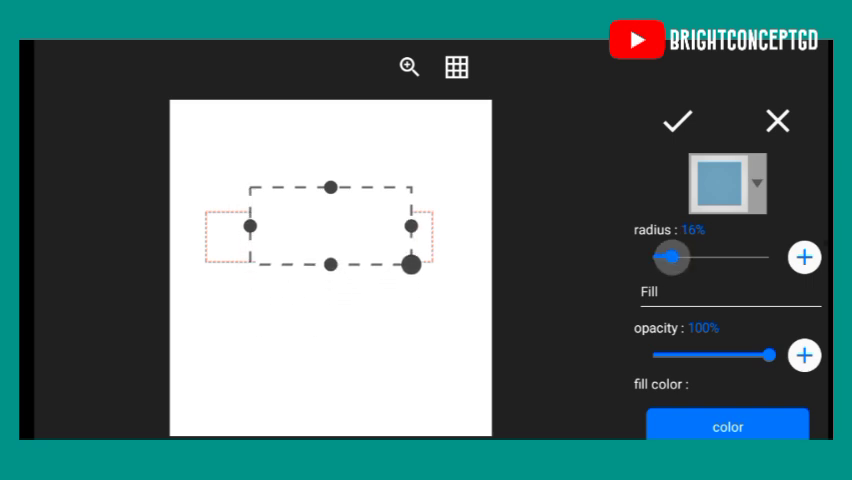
pyautogui.moveTo(670, 256); pyautogui.dragTo(728, 256)
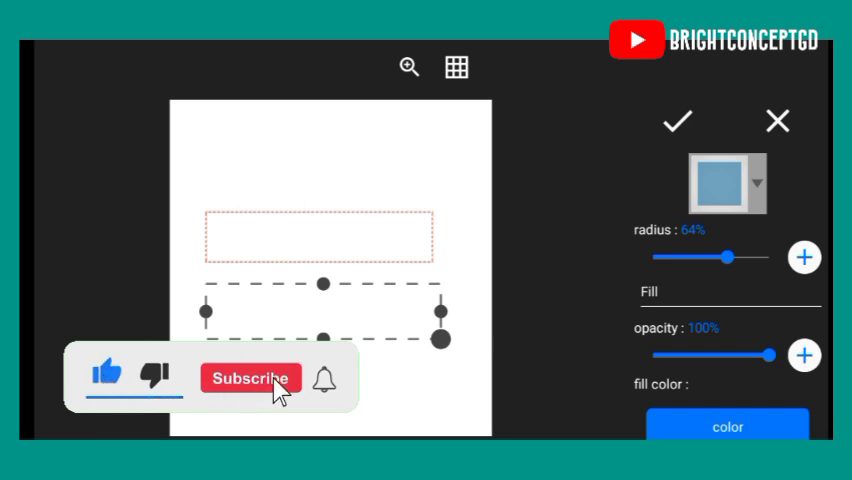
pyautogui.click(250, 378)
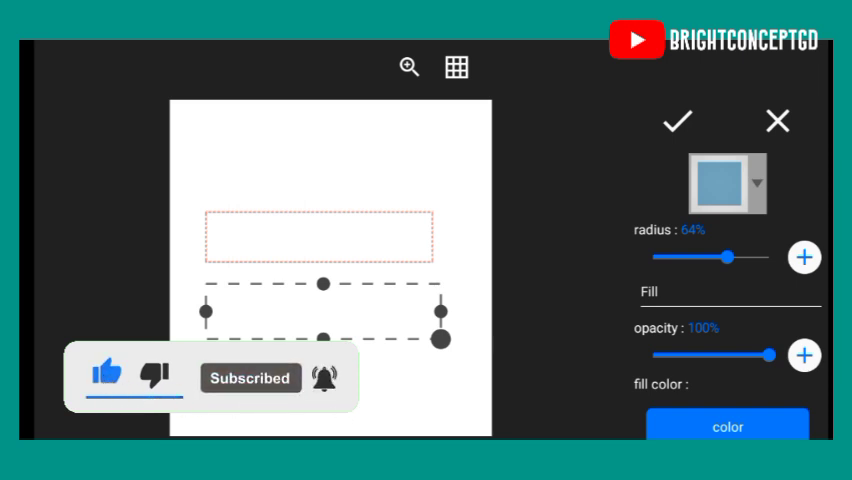